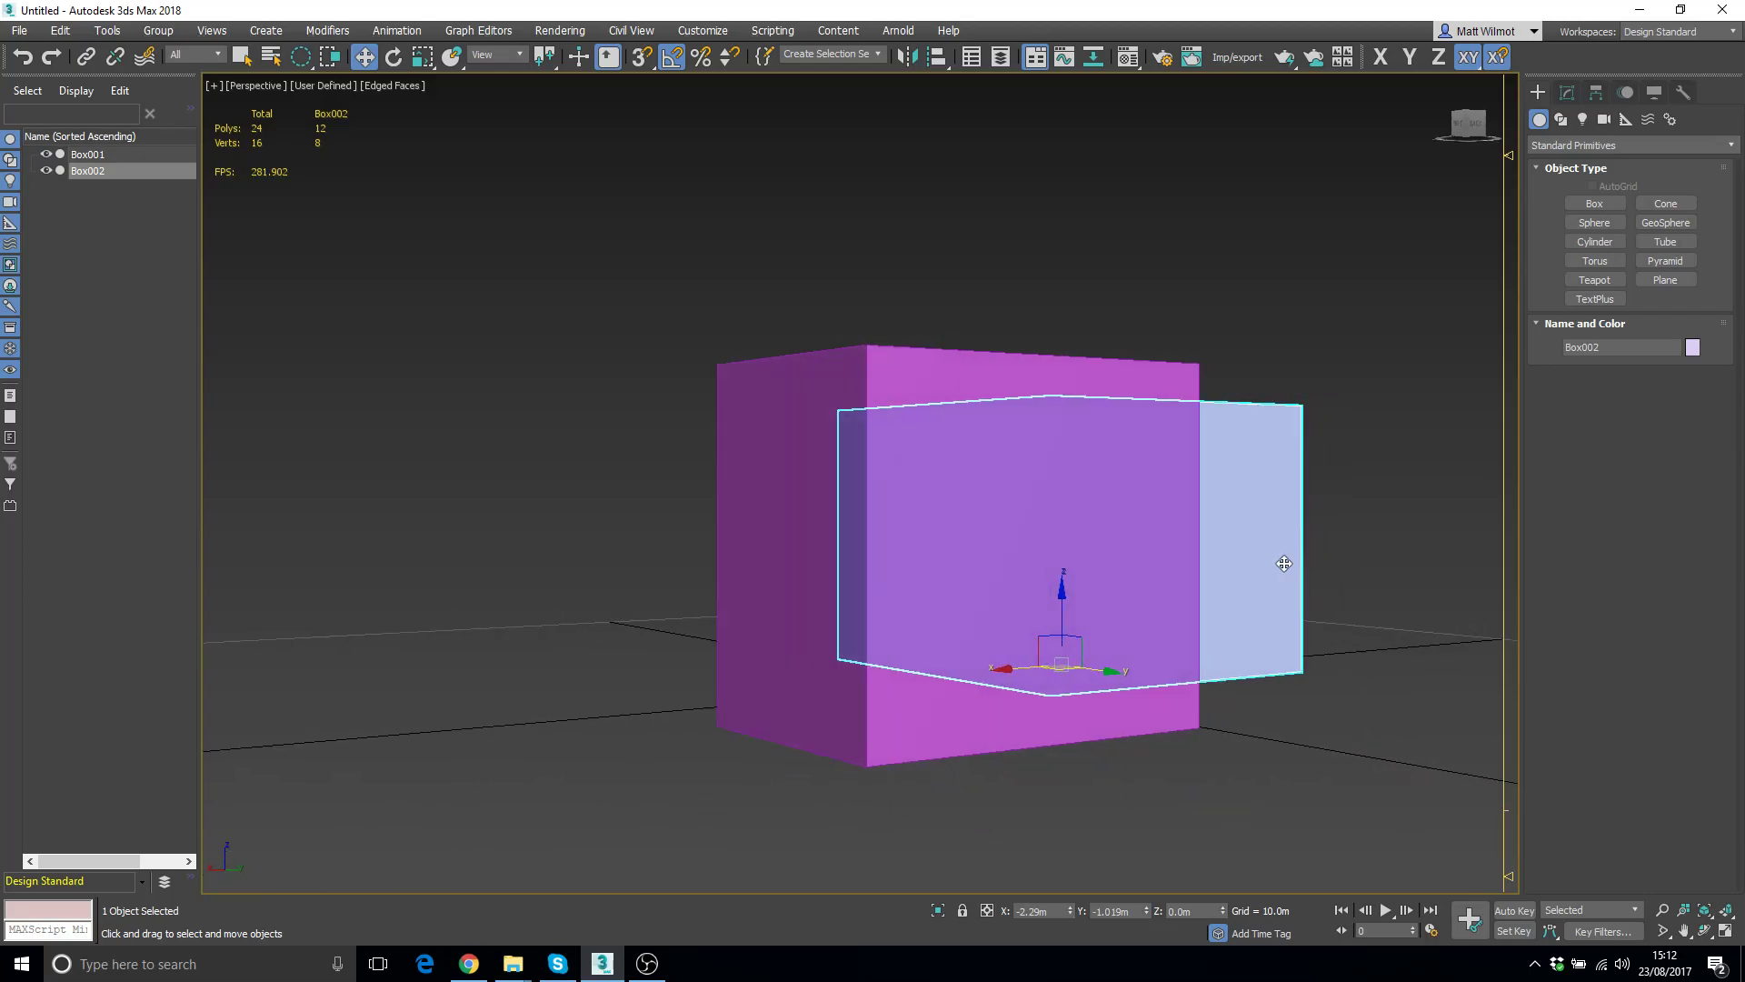
Deselect the box by clicking empty space in the viewport
left_click(1360, 378)
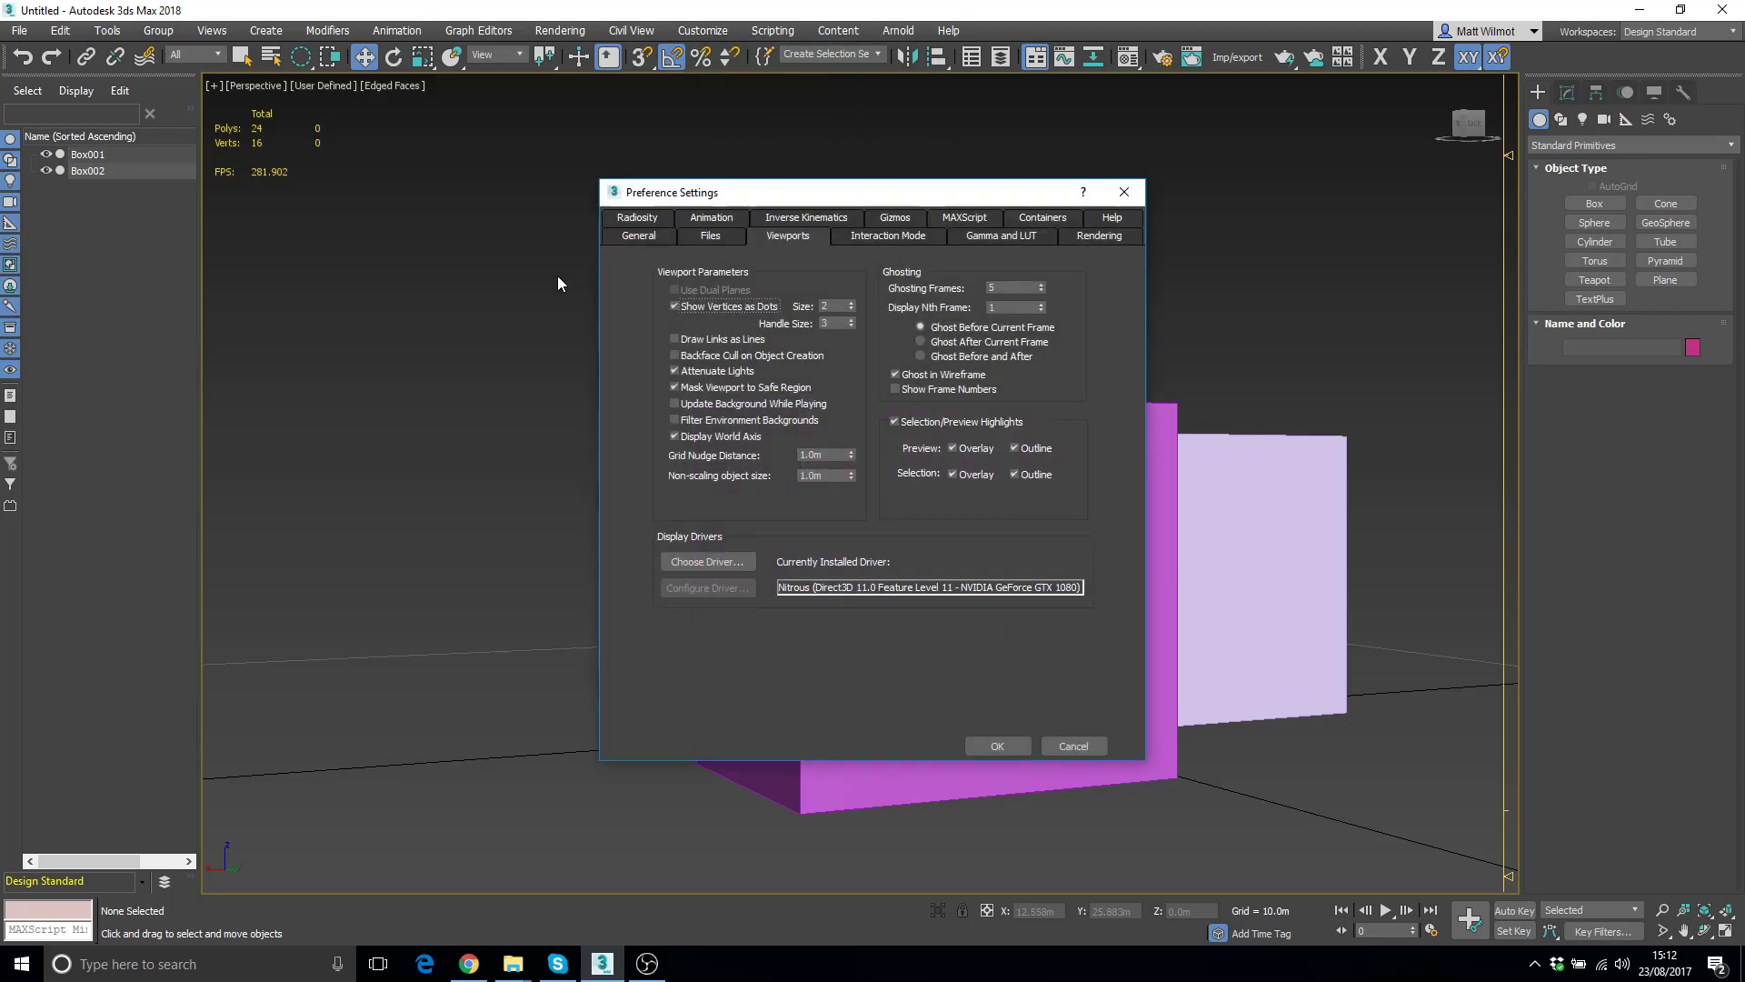
Uncheck the preview and selection overlay highlights in Viewports preferences and confirm with OK
left_click(639, 235)
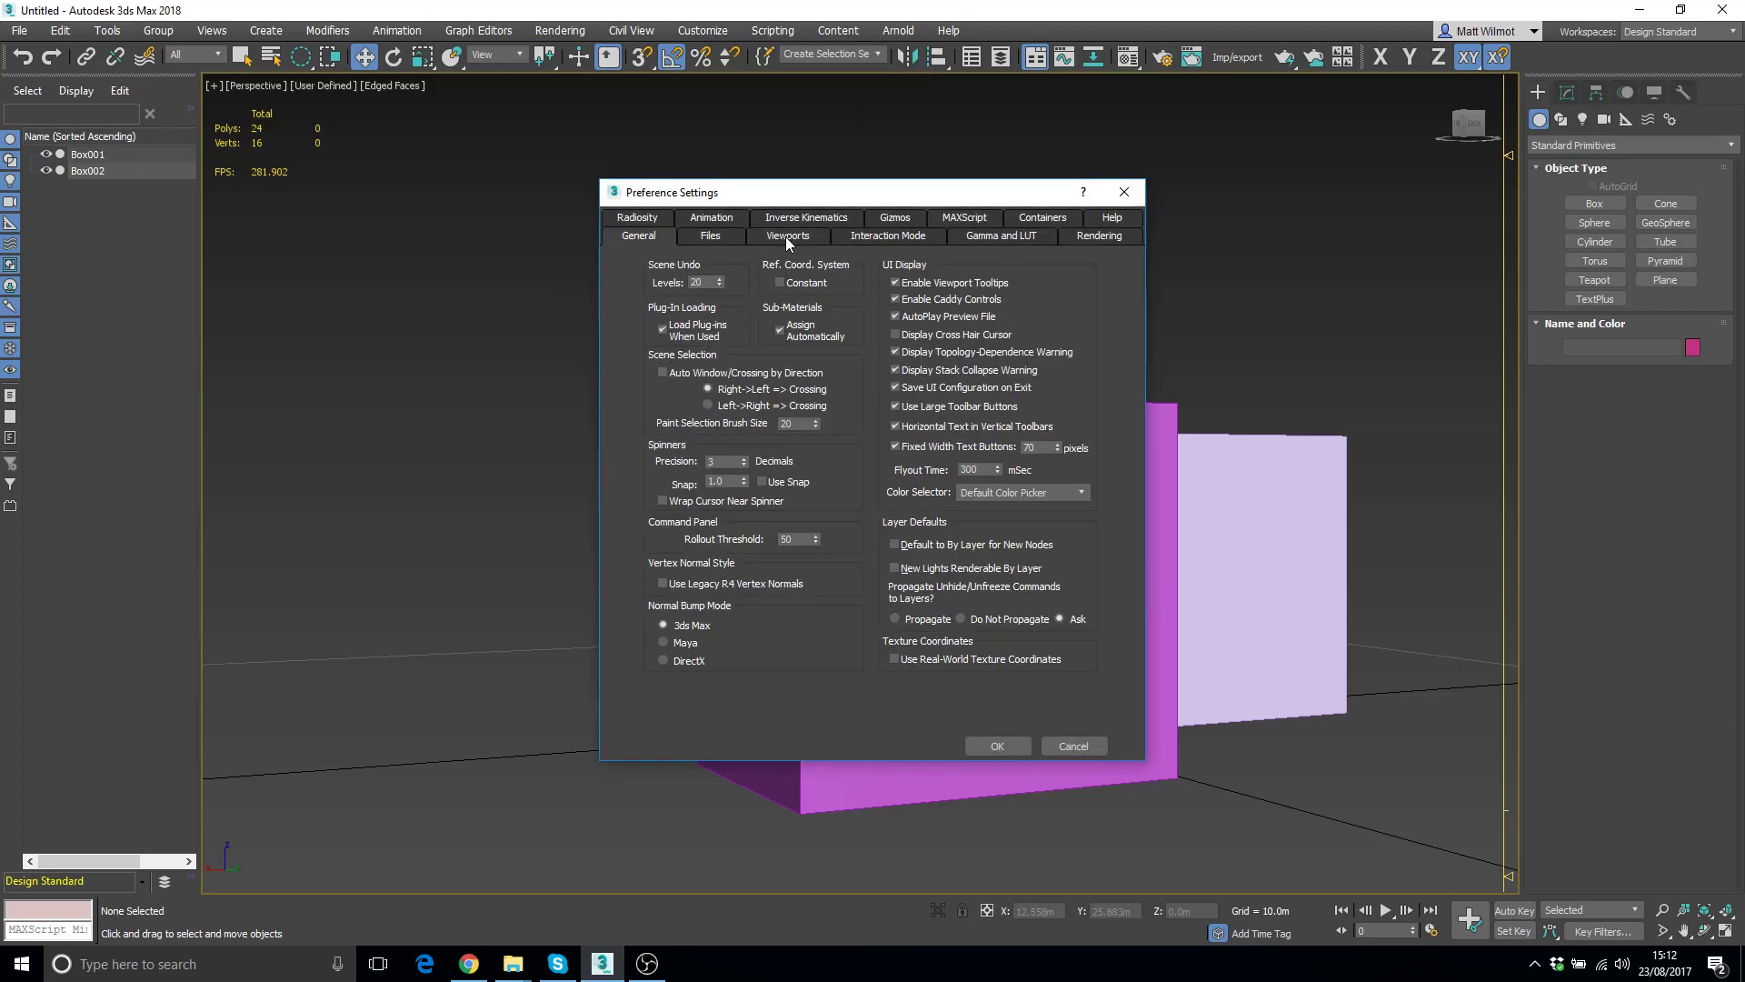
left_click(787, 235)
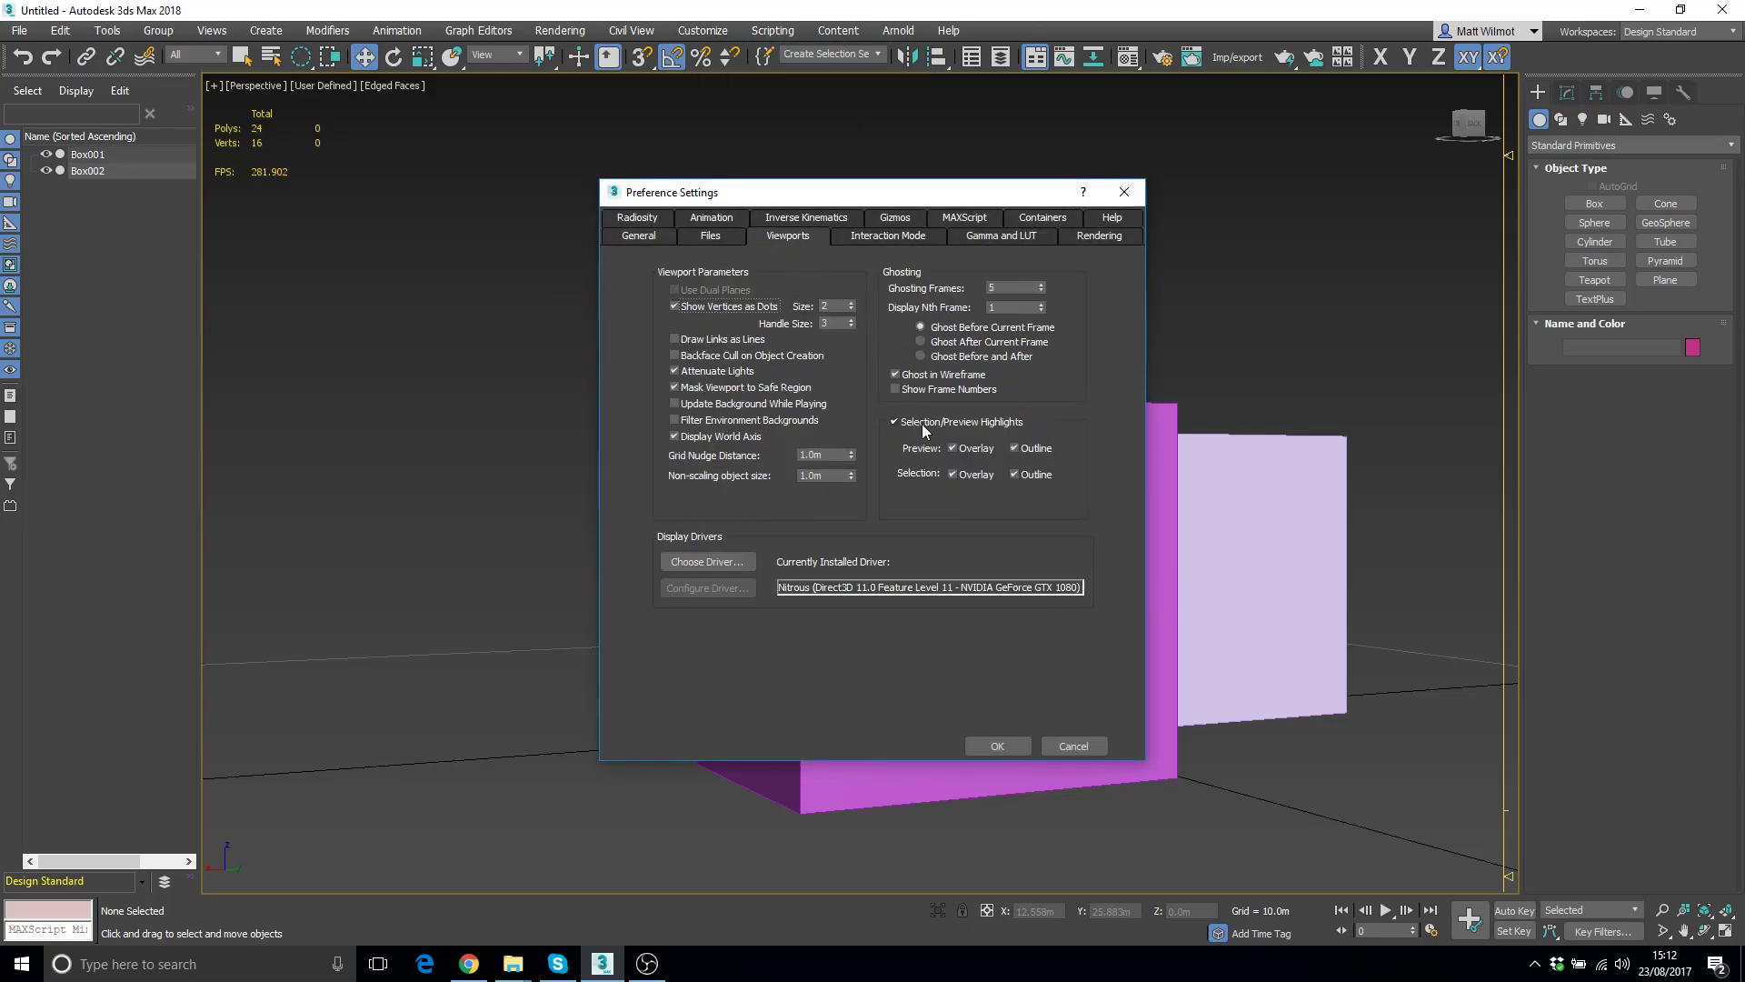
left_click(953, 448)
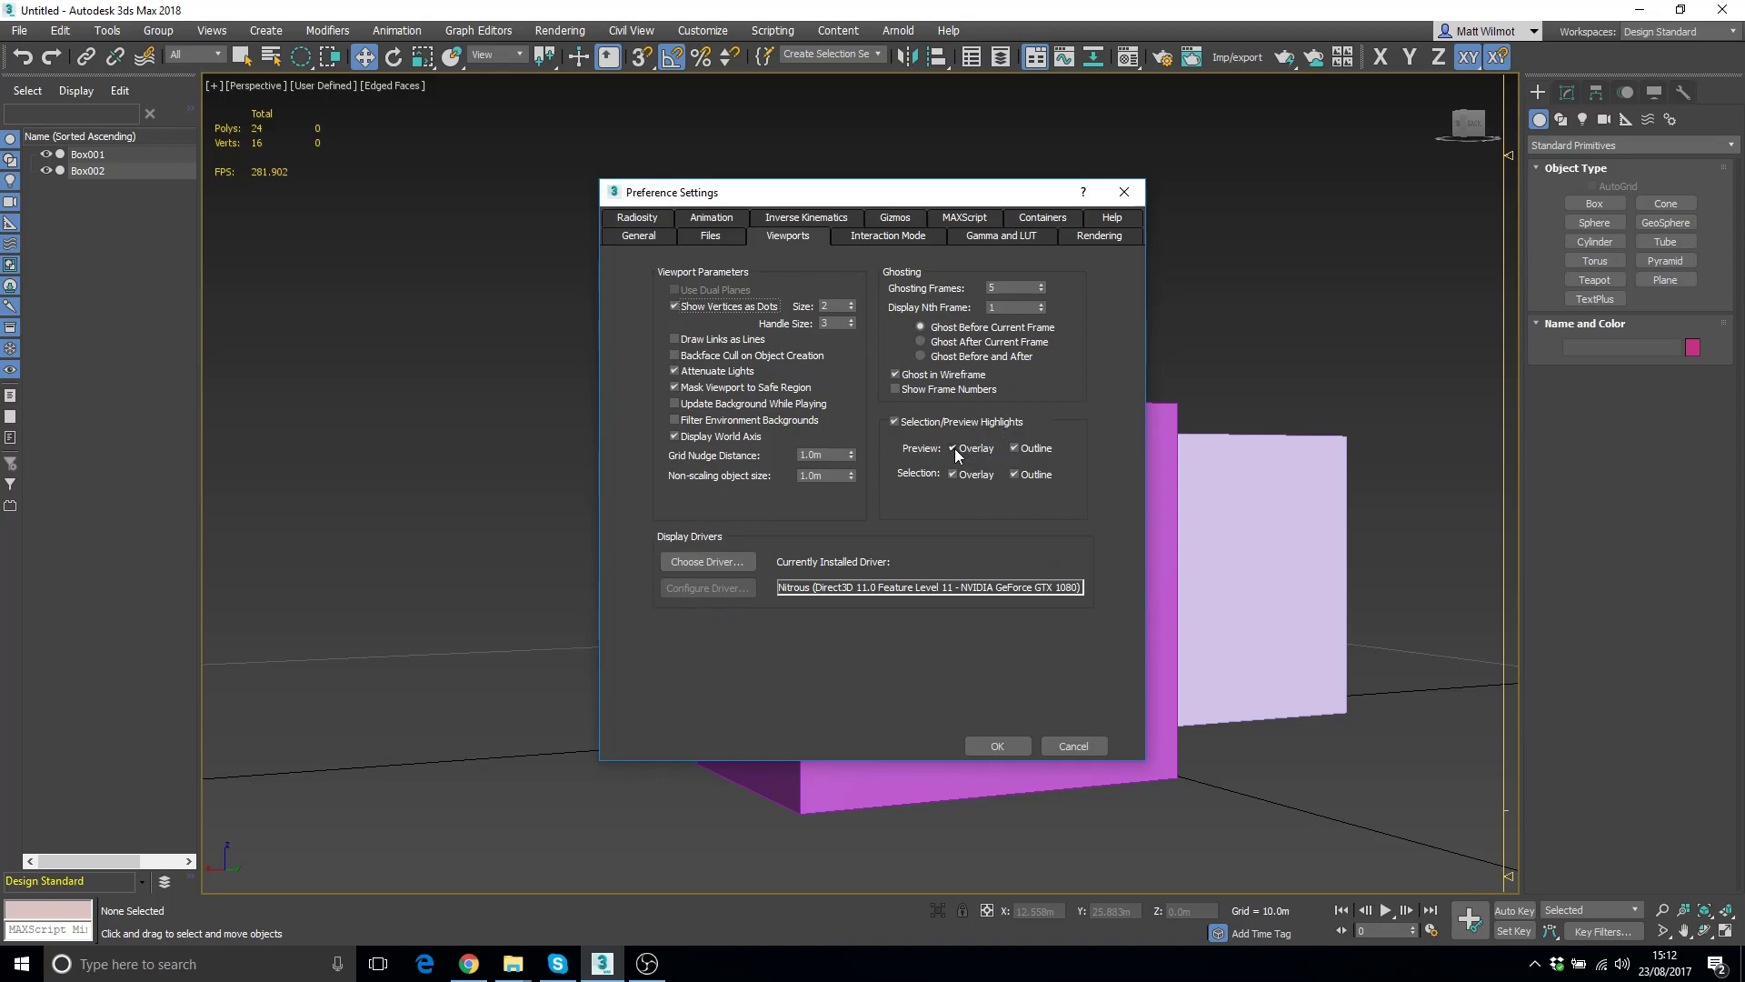
left_click(951, 448)
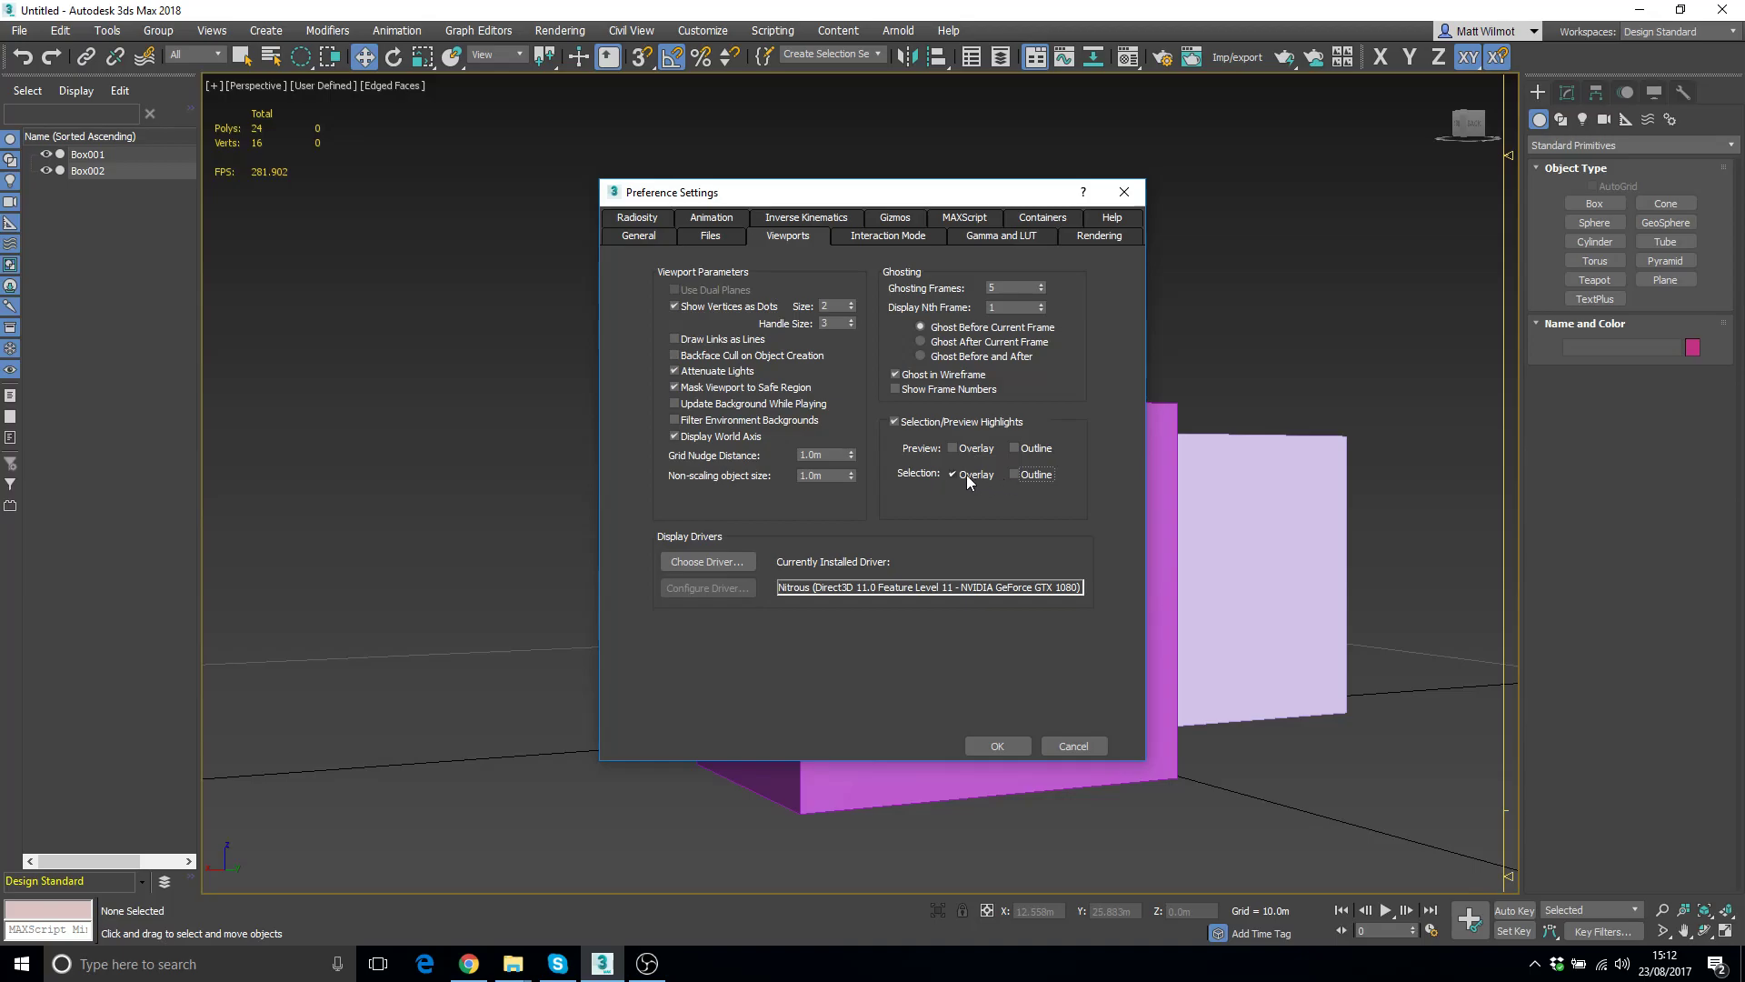
left_click(951, 474)
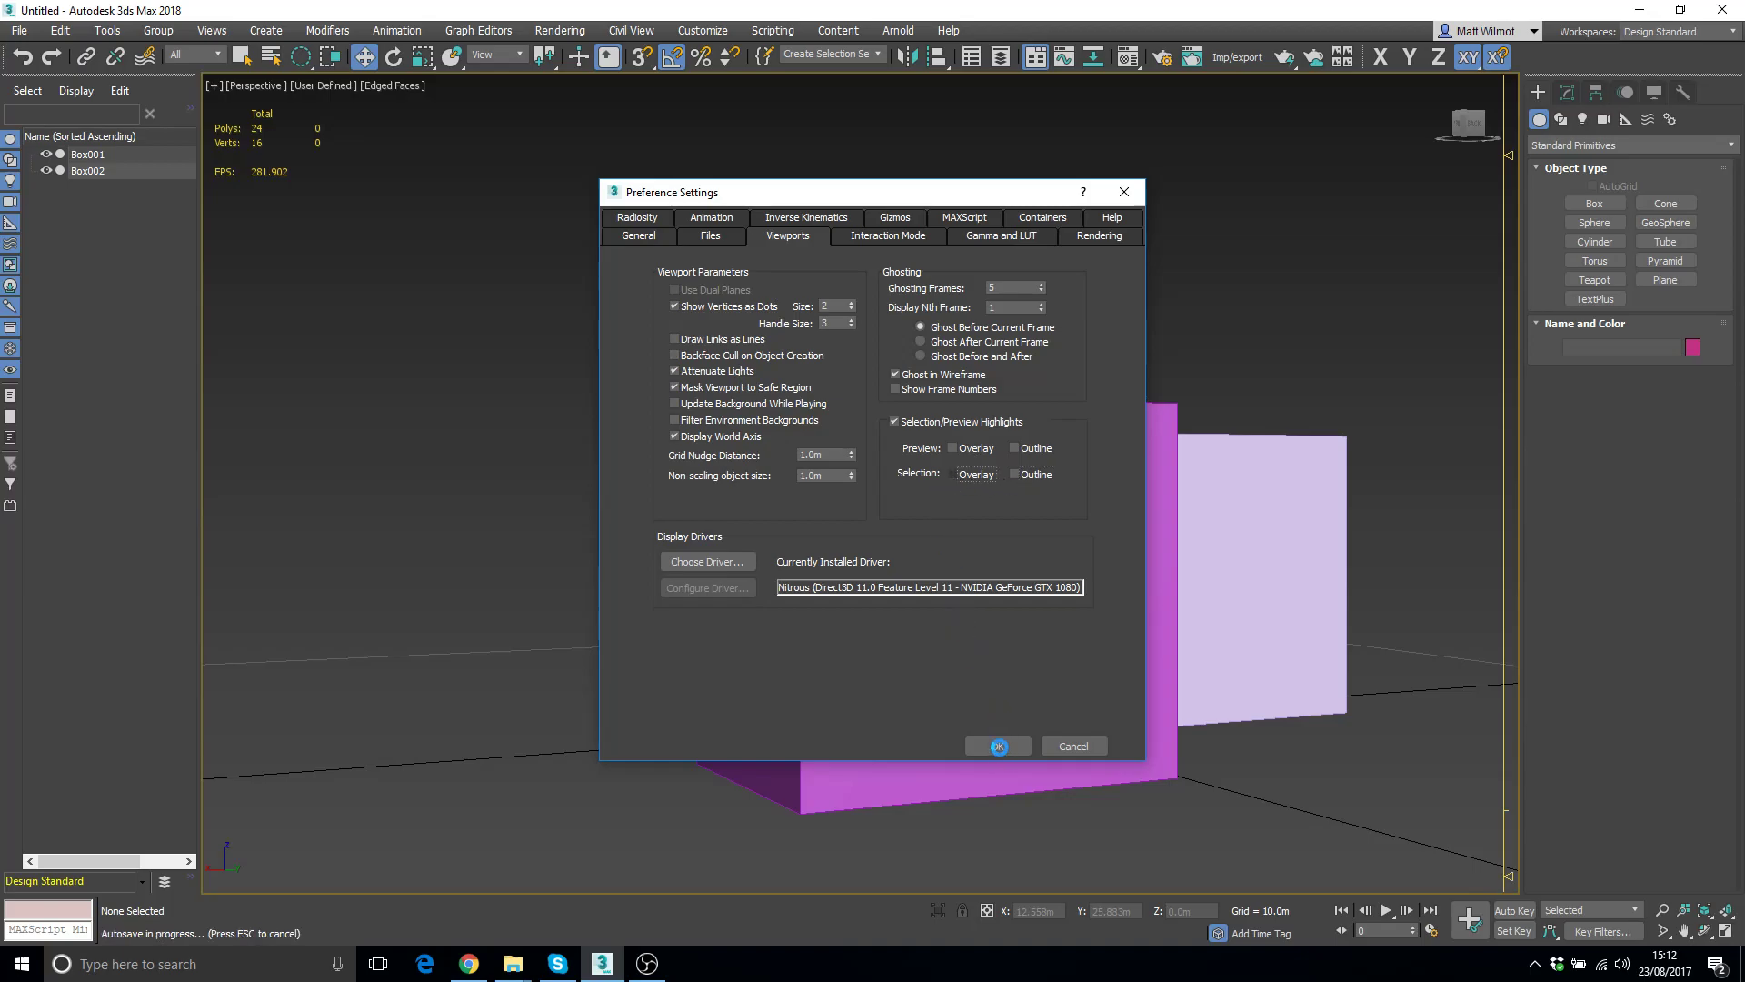
left_click(998, 746)
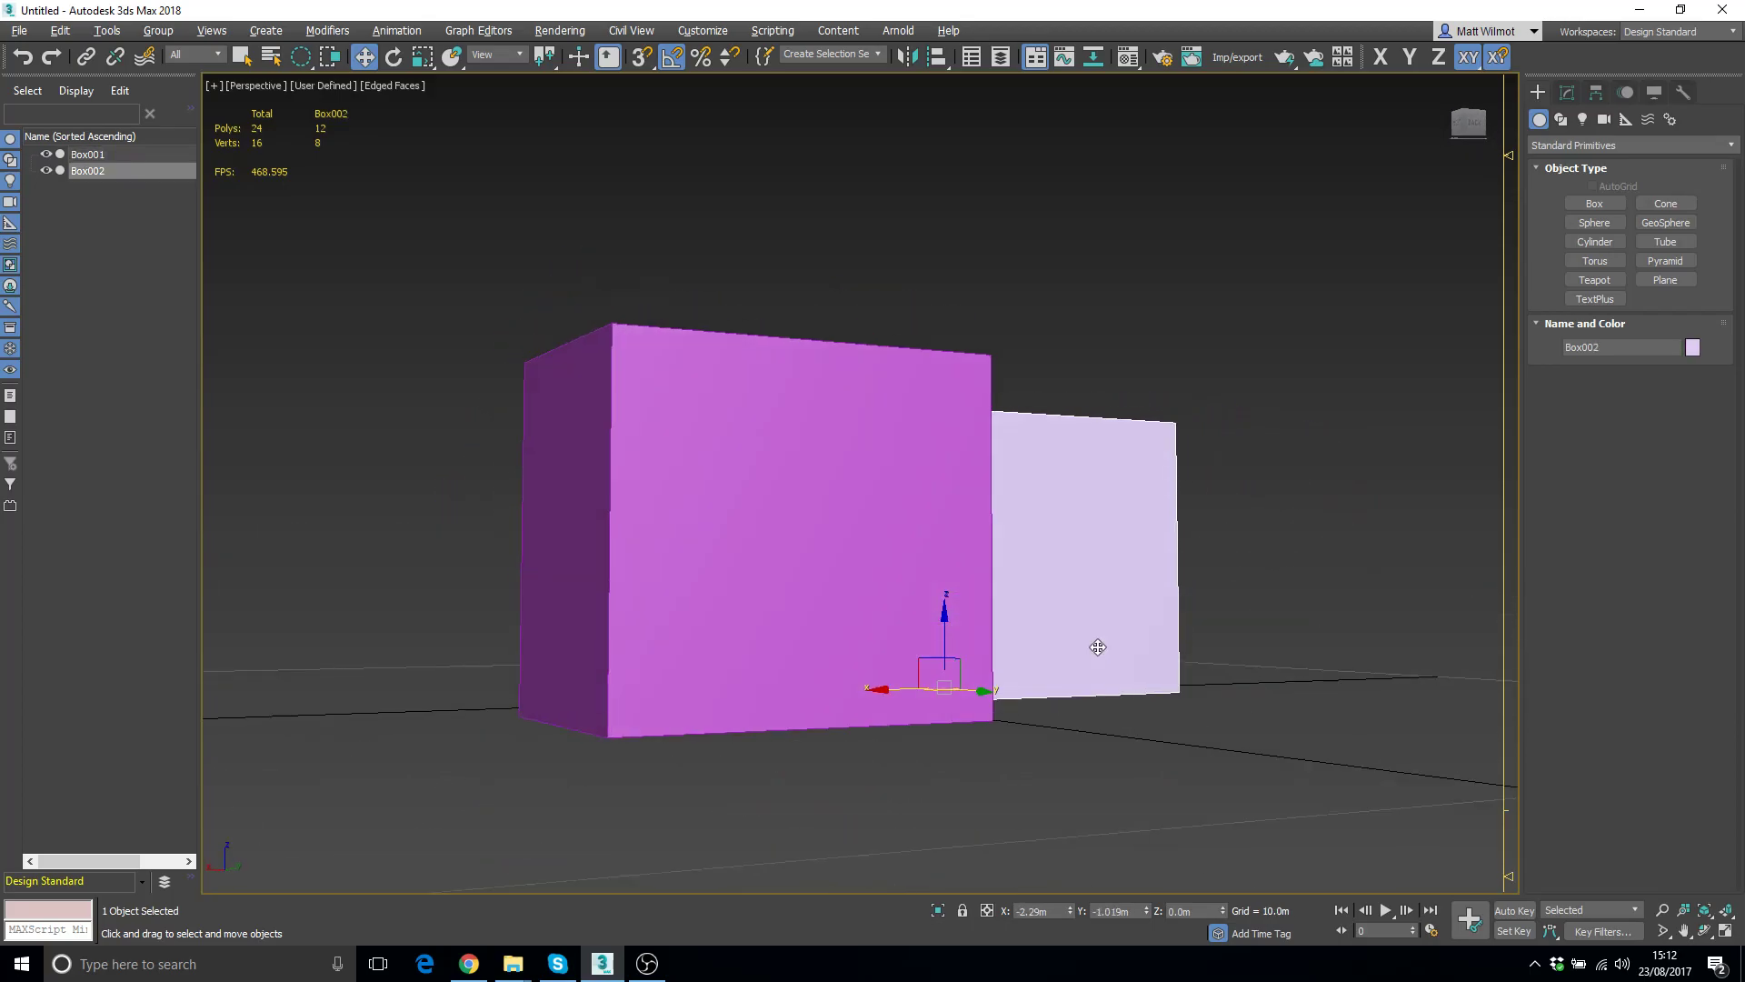
Open Customize > Preferences, then reopen it after re-enabling the selection outline
left_click(701, 30)
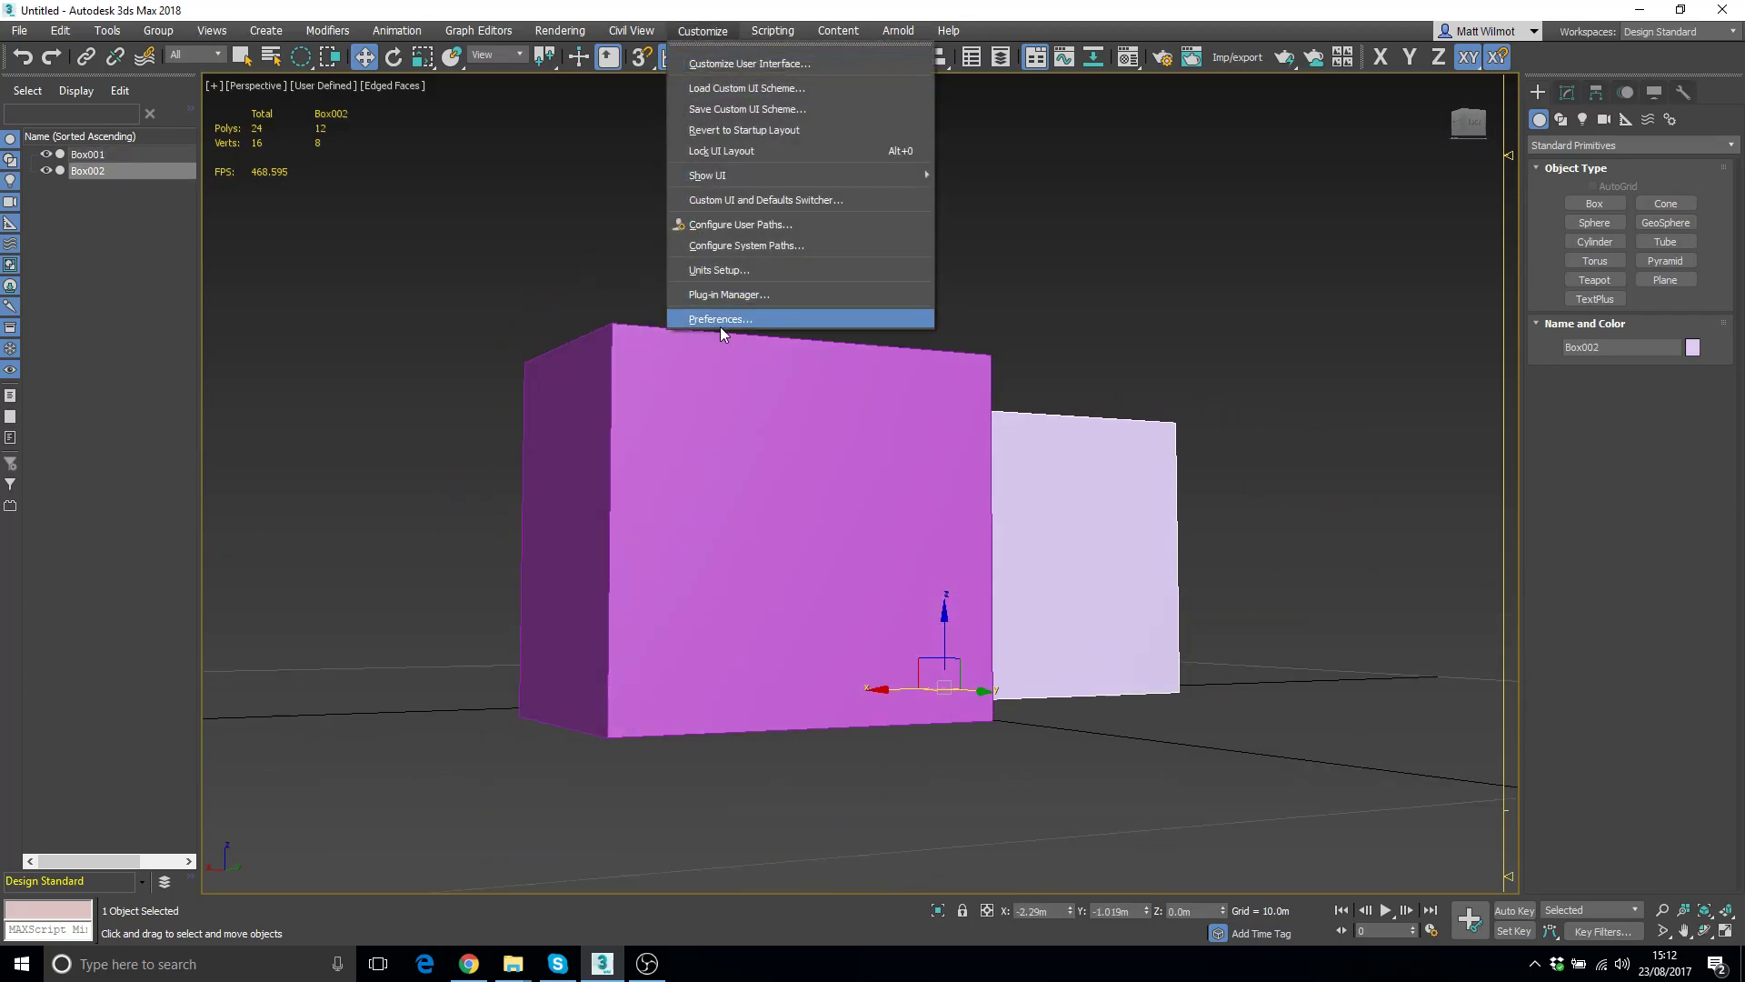
left_click(721, 318)
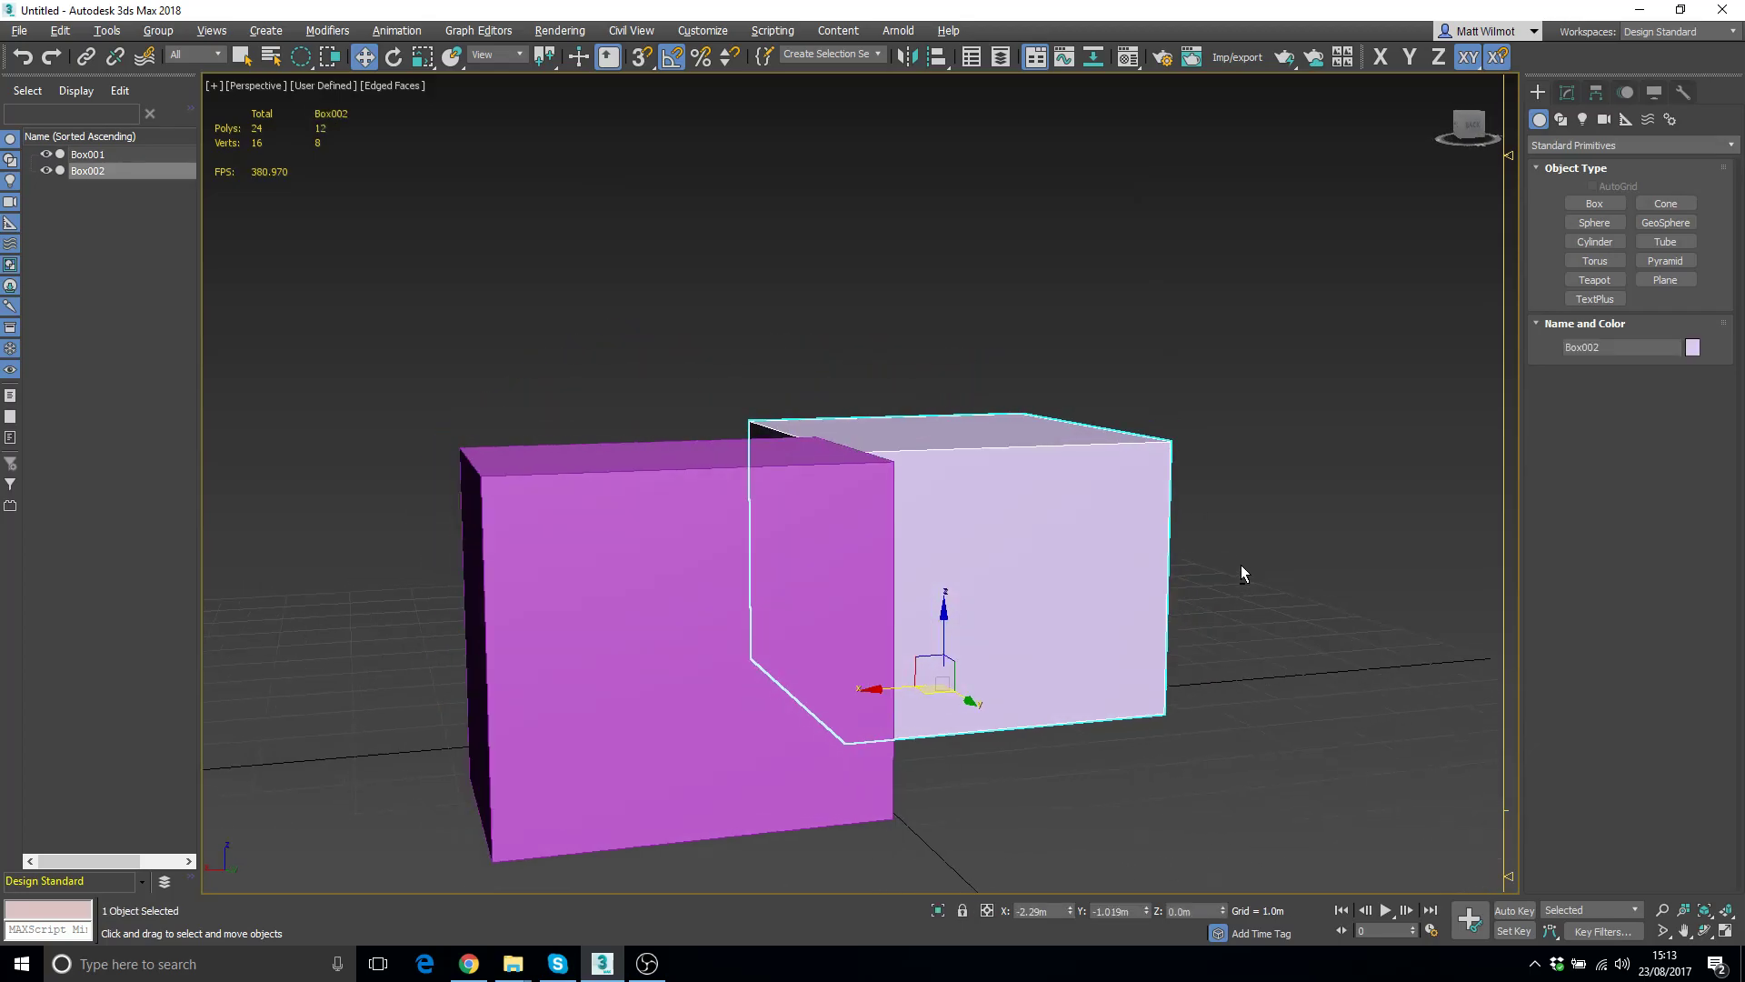
left_click(702, 30)
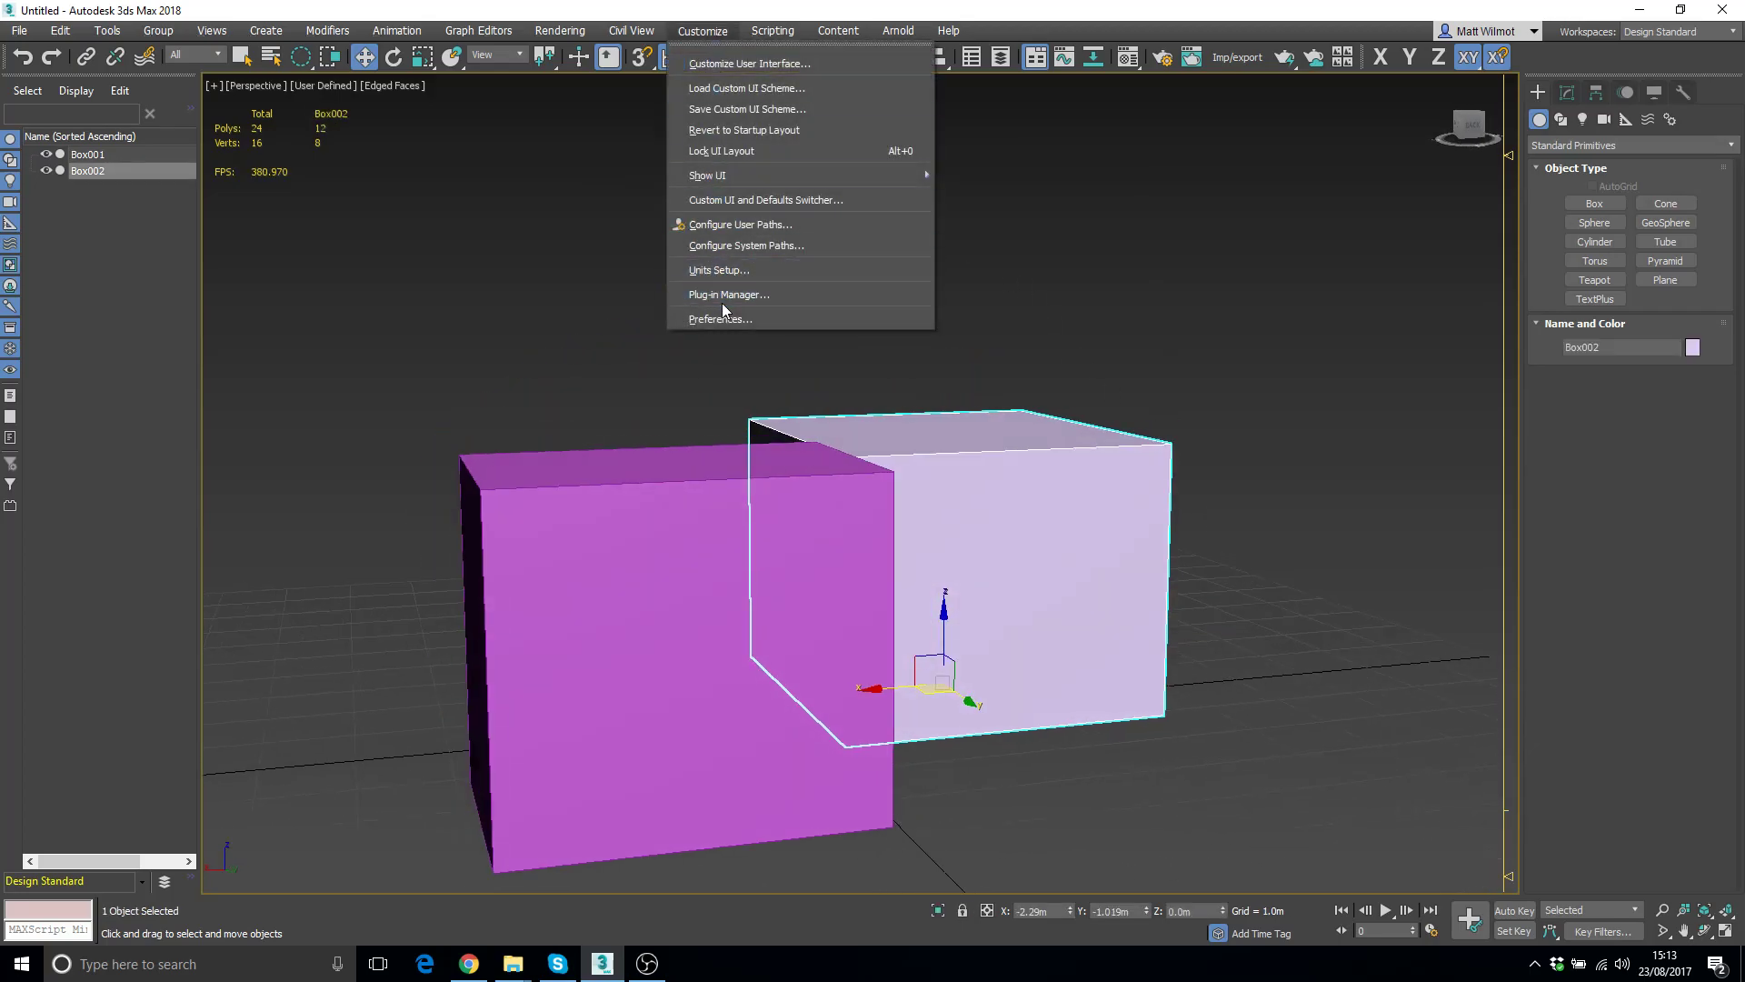
left_click(720, 318)
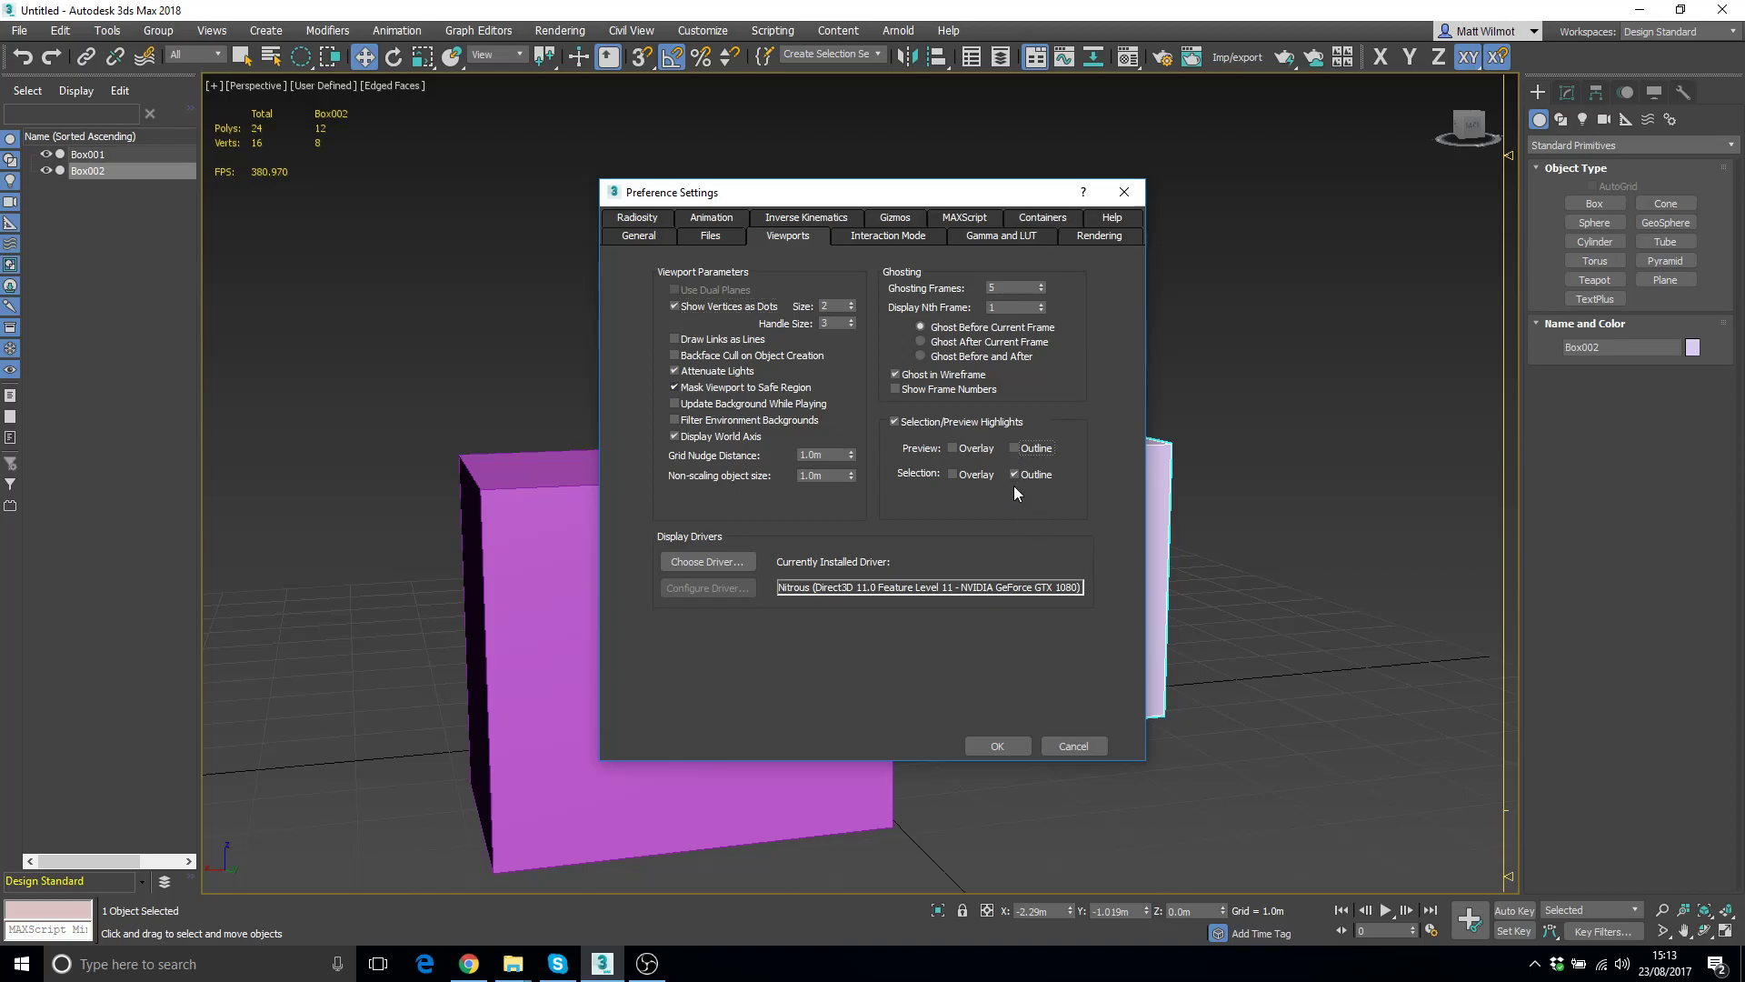